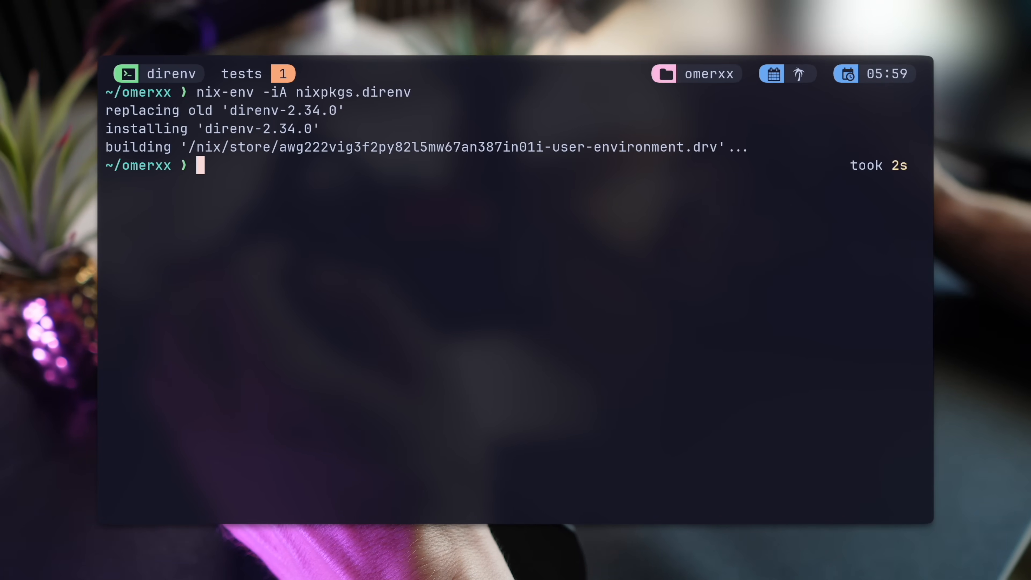
# Add eval "$(direnv hook zsh)" at the end of ~/.zshrc after installing direnv
pyautogui.write('eval "$(direnv hook zsh)"')
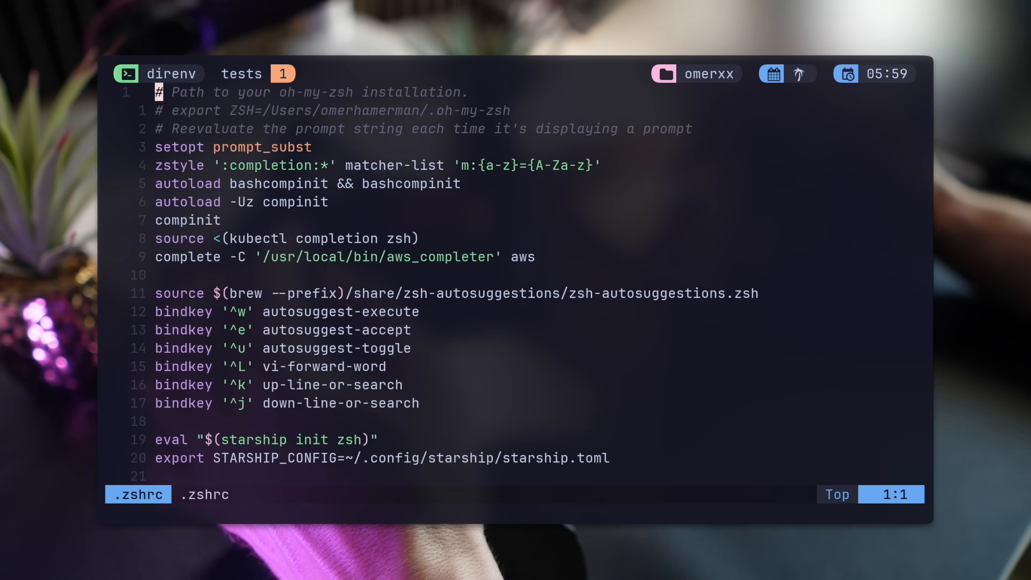
pyautogui.press('G')
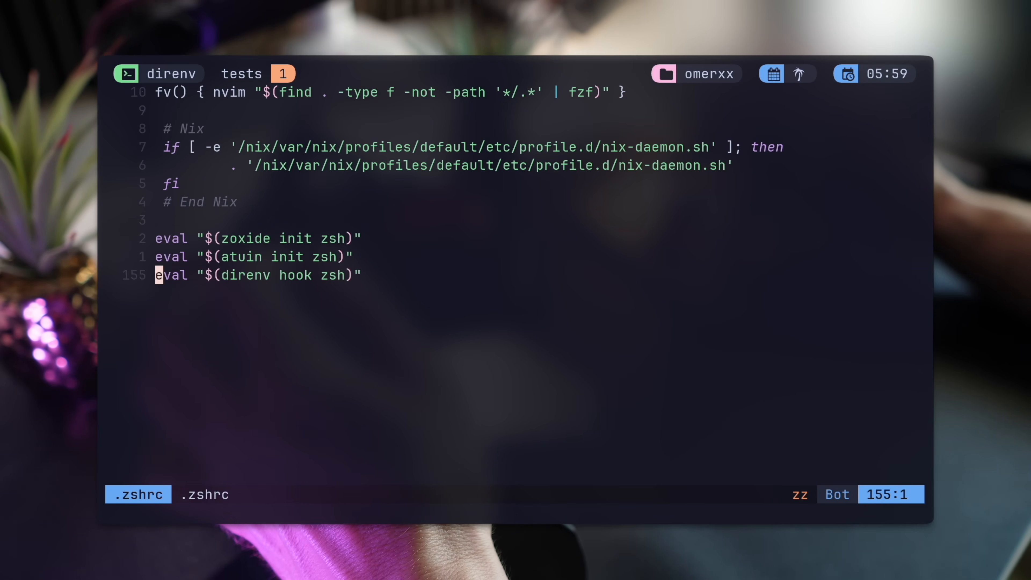
pyautogui.press('V')
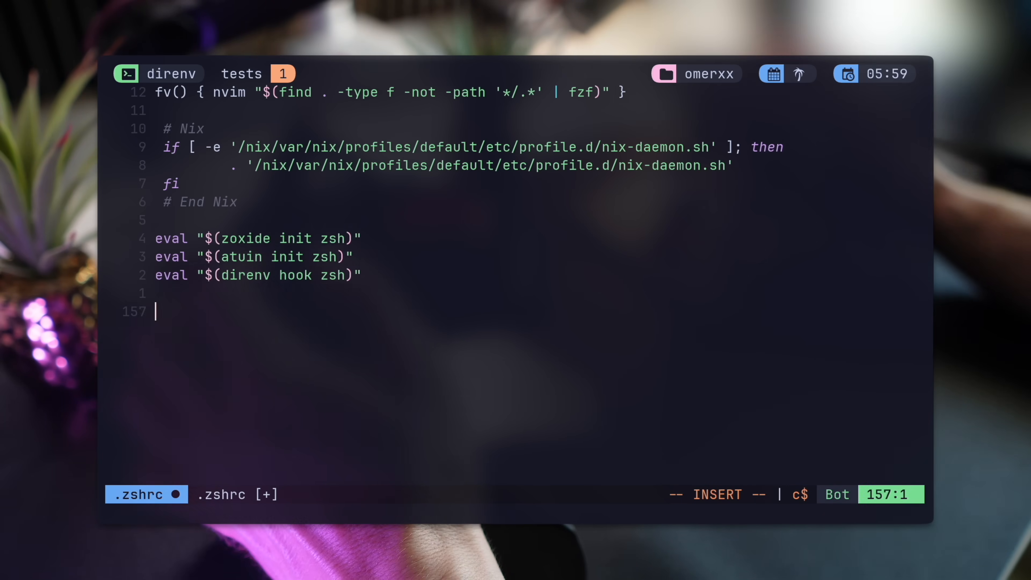
pyautogui.write('plugins={}')
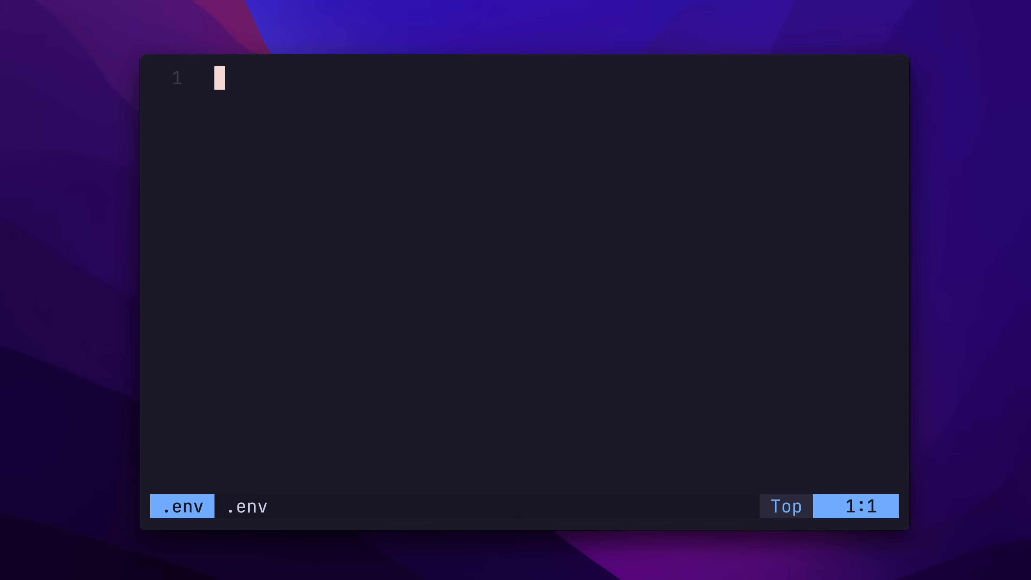
# Write MY_VAR=something and MY_OTHER_VAR=somethingelse into the .env file
pyautogui.write('MY_VAR=something')
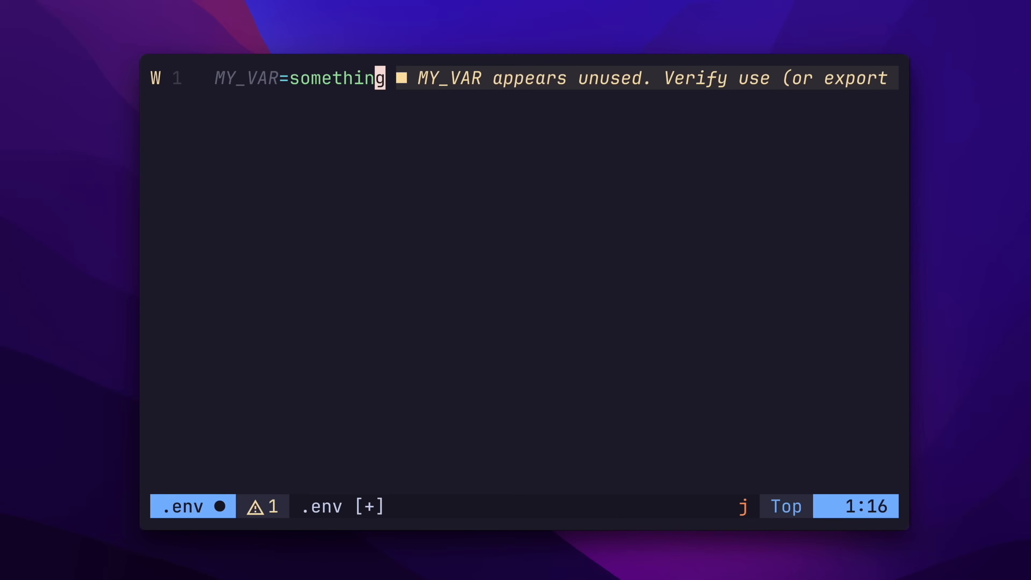
pyautogui.write('MY_OTHER_VAR=somethinge')
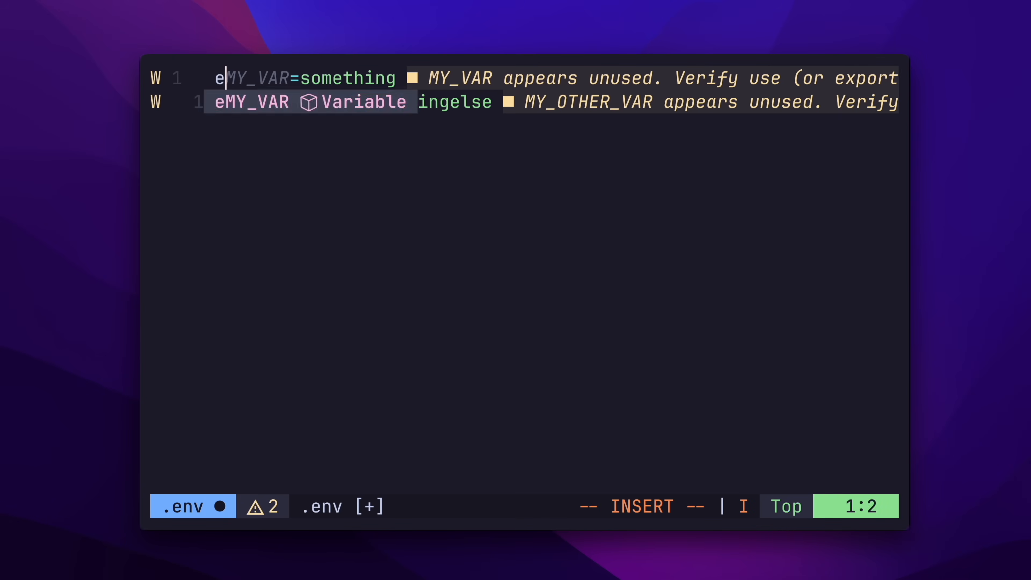
pyautogui.press('Escape')
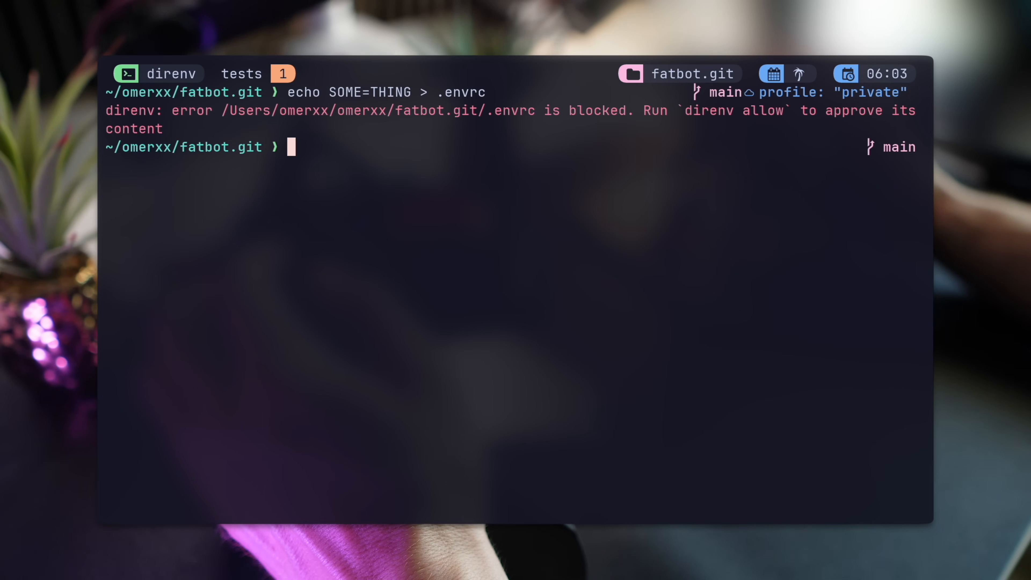
# Check $SOME loads inside fatbot.git and unloads outside it after direnv allow
pyautogui.write('echo $SOME')
pyautogui.write('direnv allow')
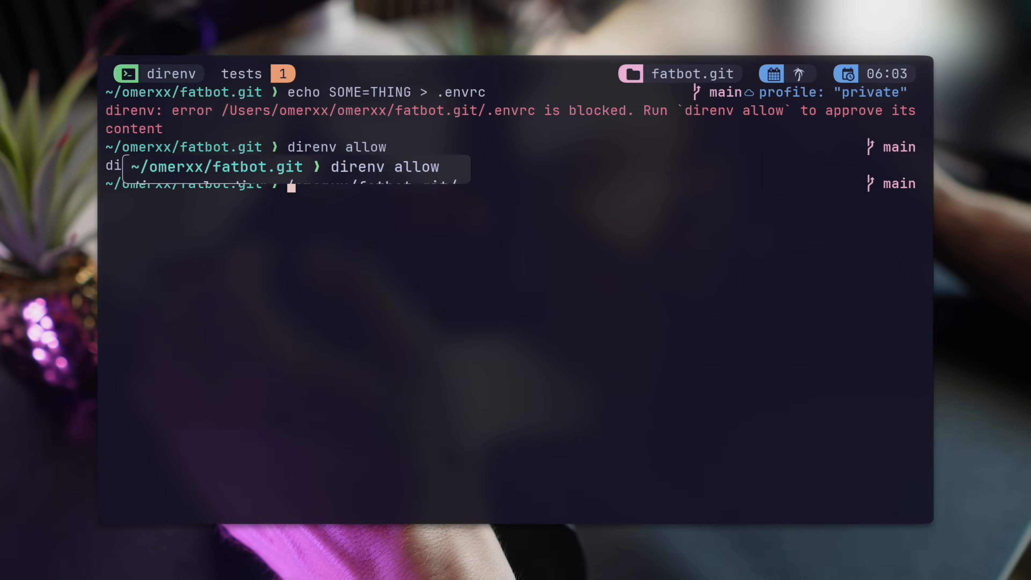
pyautogui.write('echo $SOME')
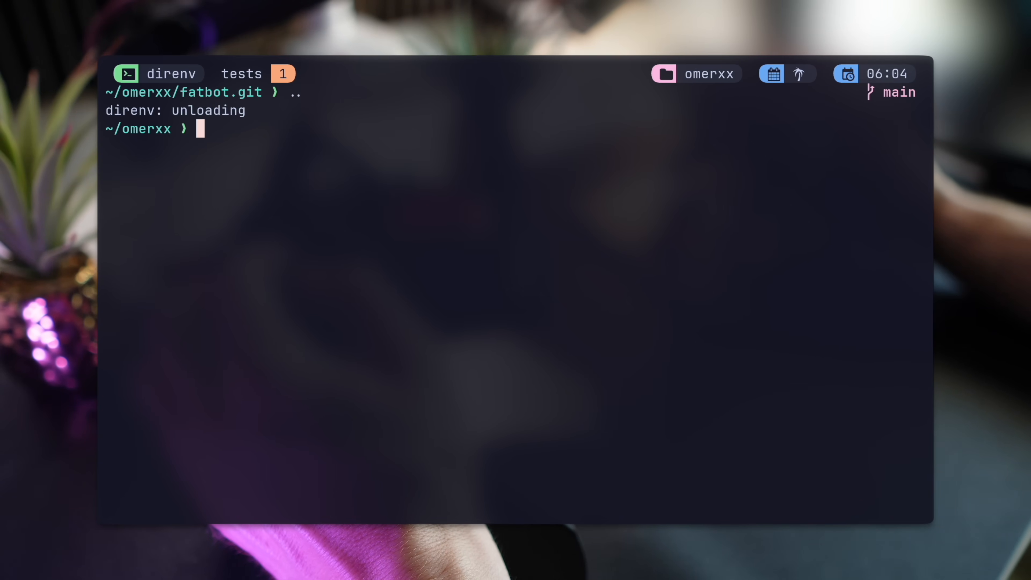
pyautogui.write('echo $SOME')
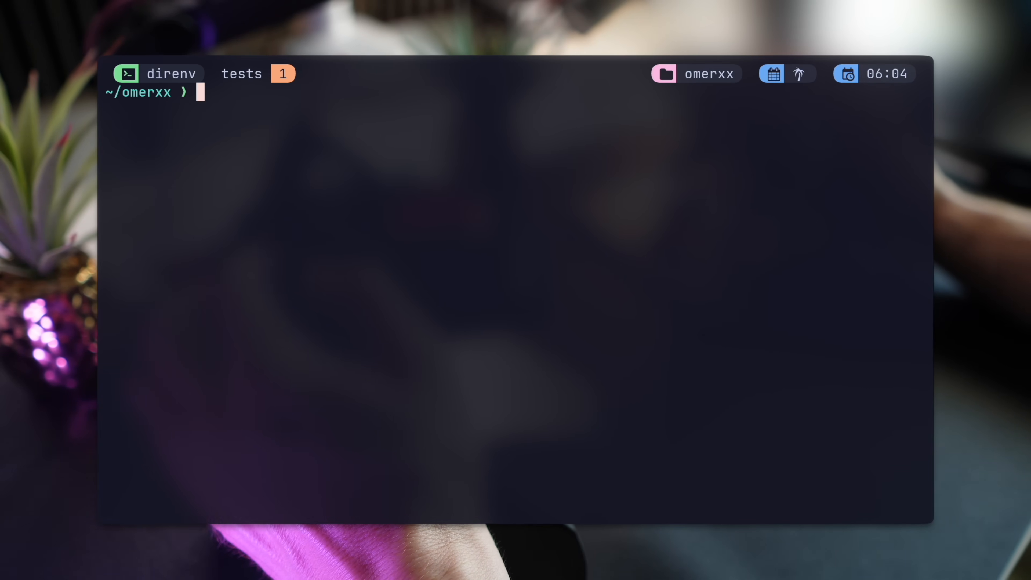
pyautogui.write('cd fatbot.git')
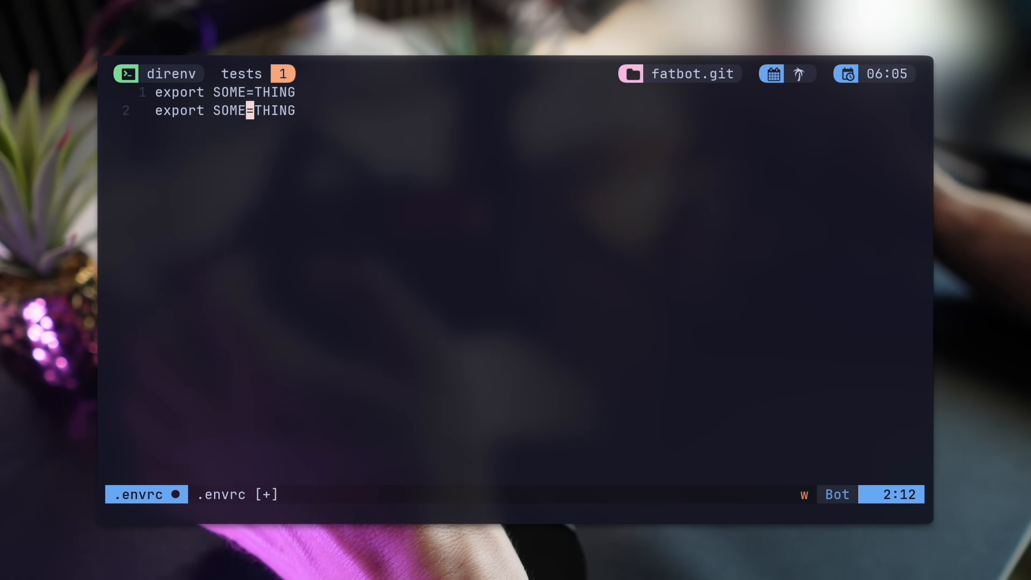
# Export AWS_PROFILE=private in .envrc and re-enter fatbot.git to see the profile in the prompt
pyautogui.write('AW')
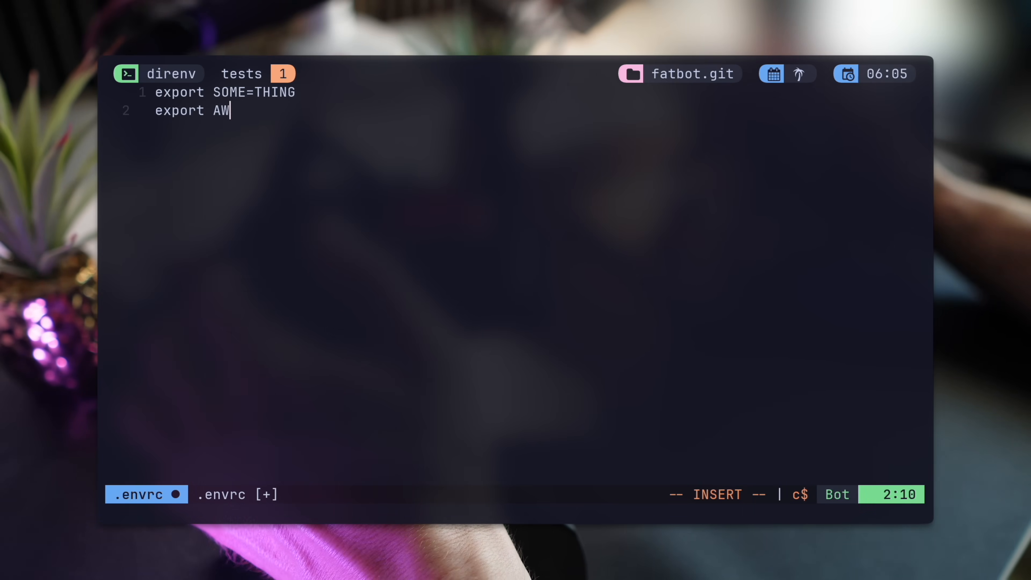
pyautogui.write('S_PROFILE=p')
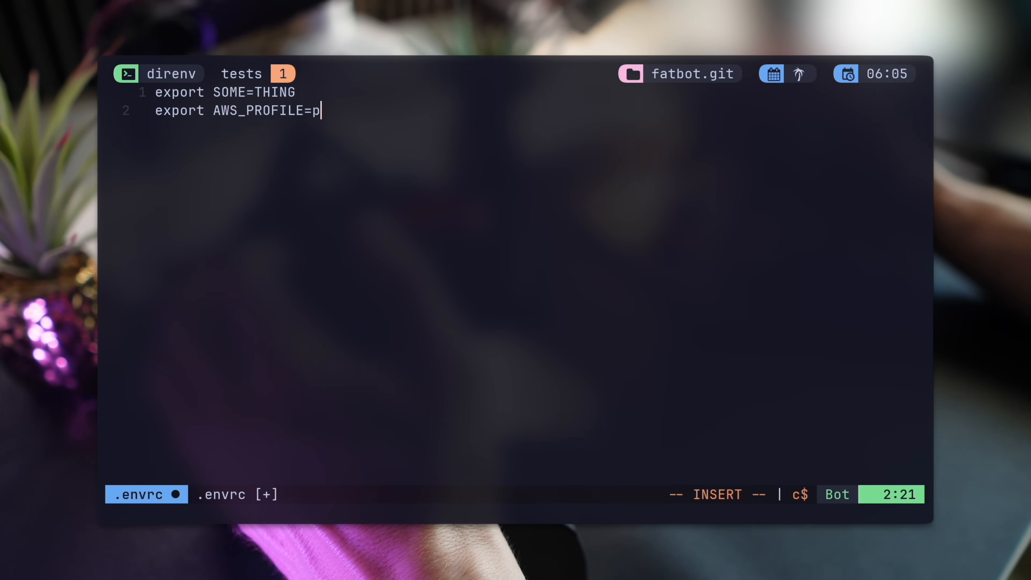
pyautogui.write('rivate')
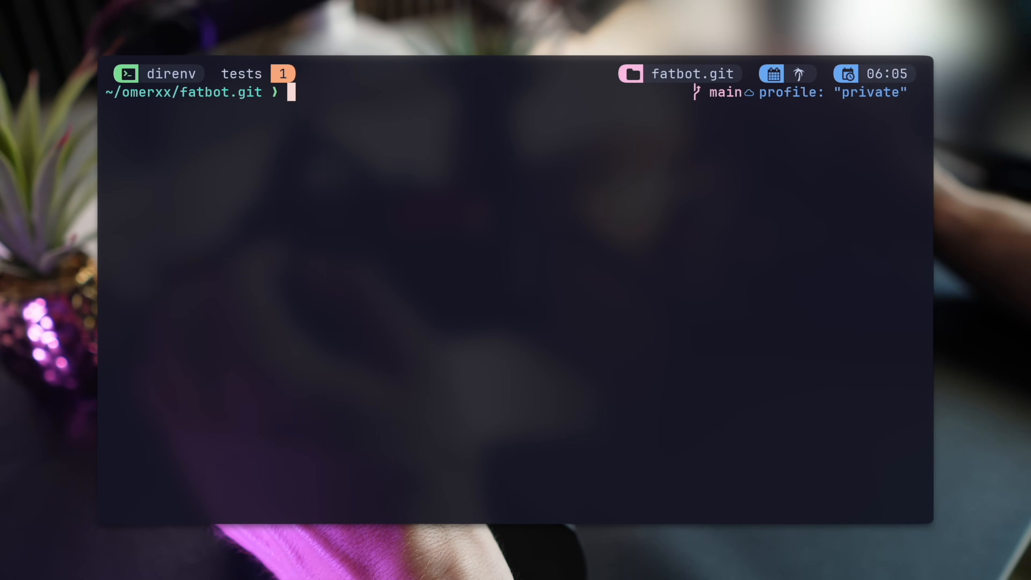
pyautogui.write('..')
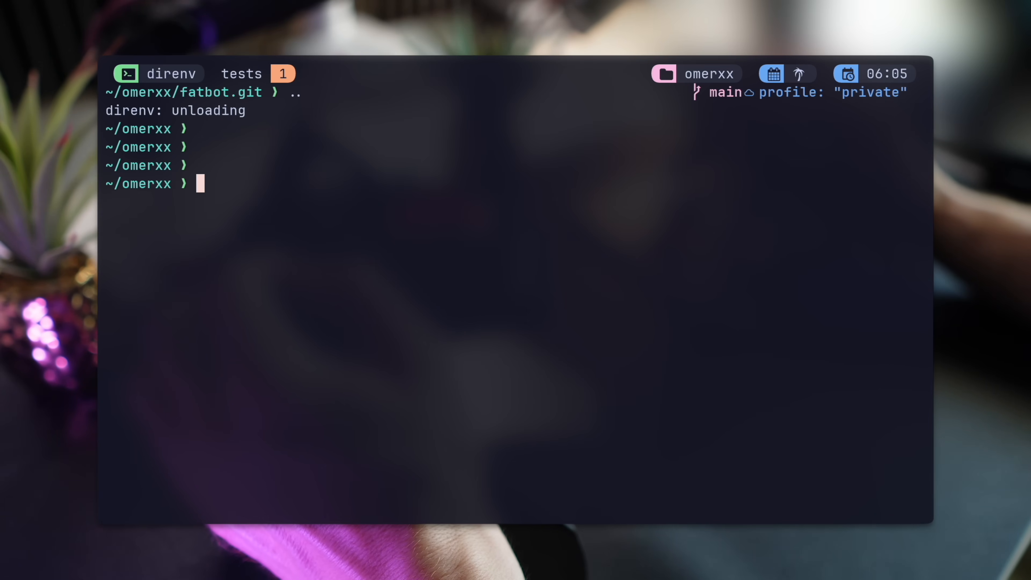
pyautogui.write('cd fatbot.git')
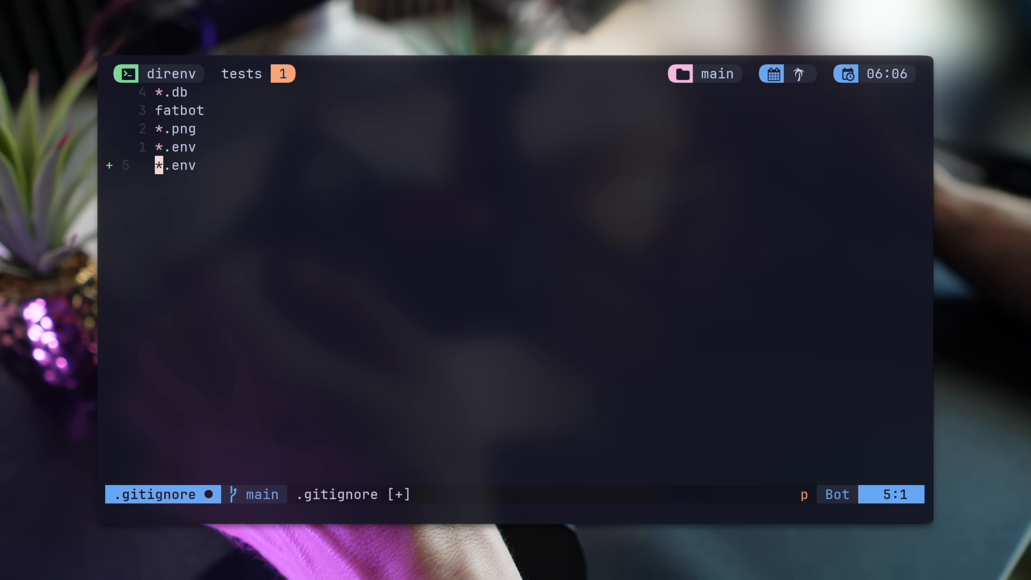
# Add *.envrc to .gitignore and commit it as 'ignoring envrc for direnv!'
pyautogui.write('rc')
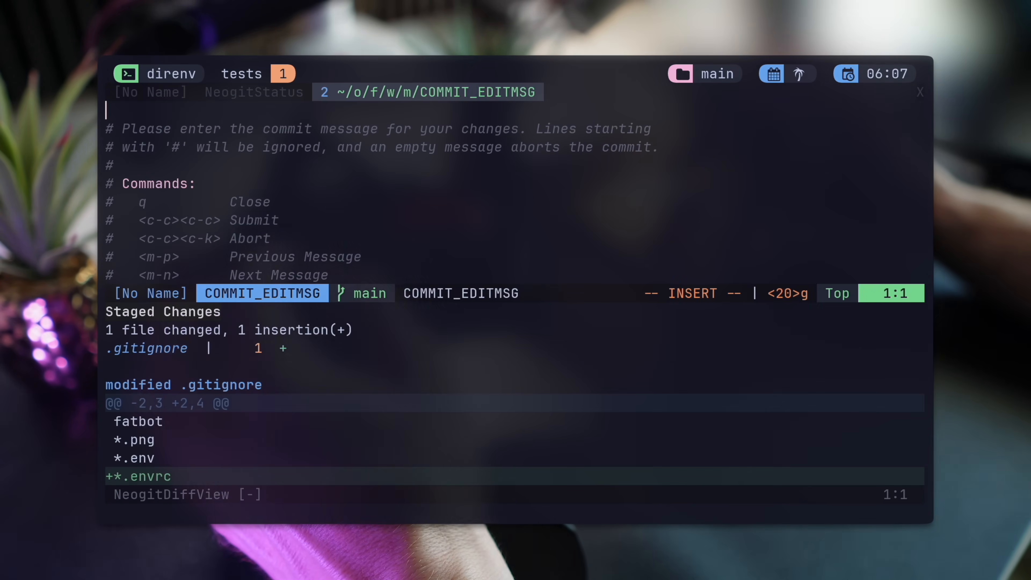
pyautogui.write('ignoring envrc for direnv!')
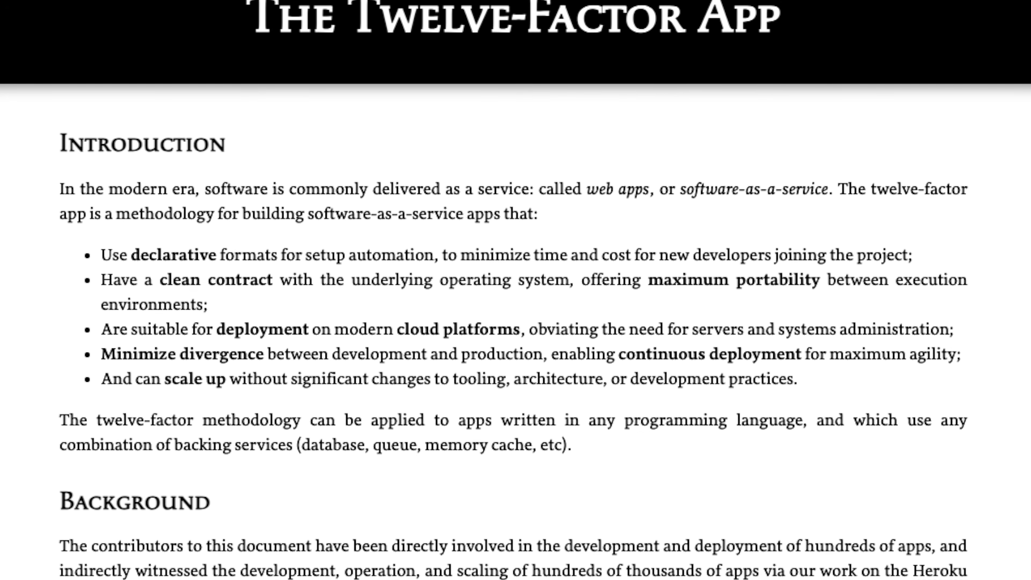
# Scroll the 12factor.net page down to the list of twelve factors
pyautogui.scroll(-3)
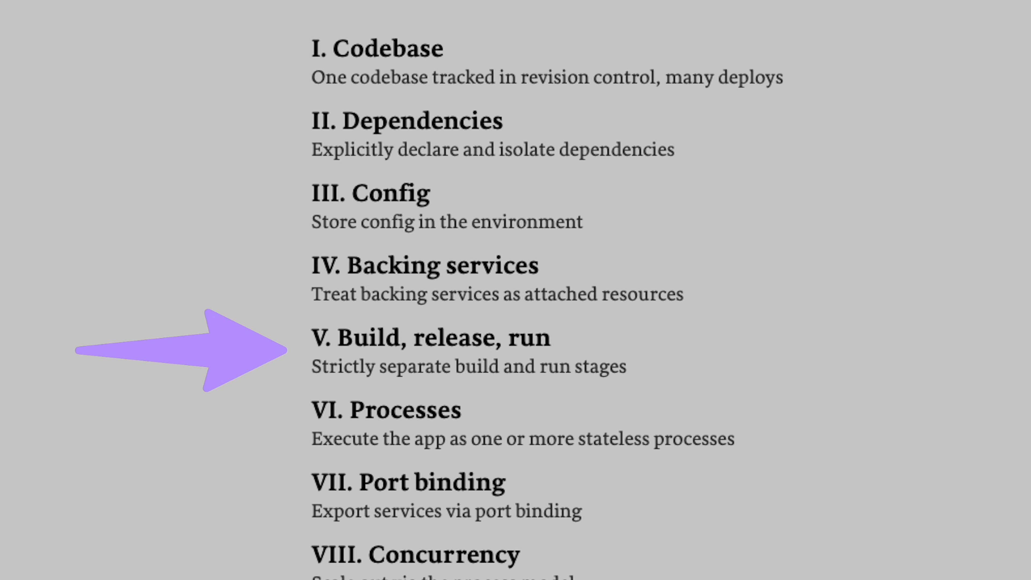
pyautogui.scroll(-3)
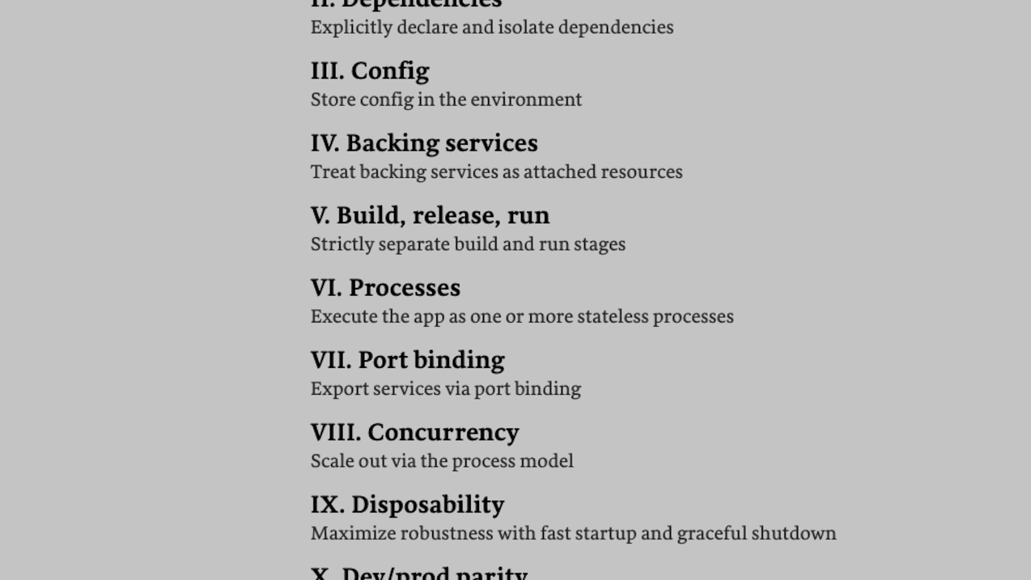
pyautogui.scroll(-3)
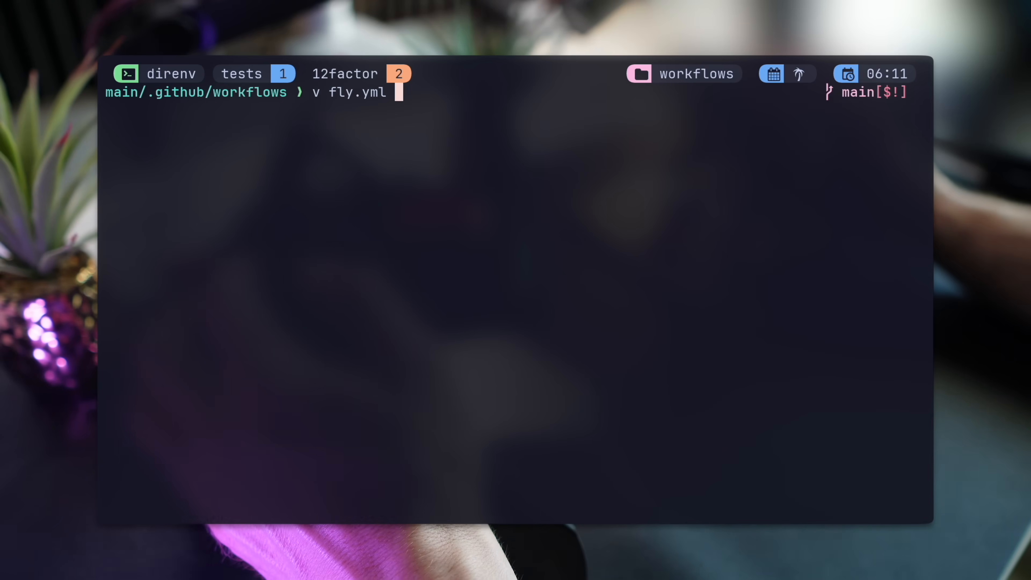
# View fly.yml, then write ENV=prod and DB_ENDPOINT=sqlite://somewhere into a new .env file
pyautogui.press('Enter')
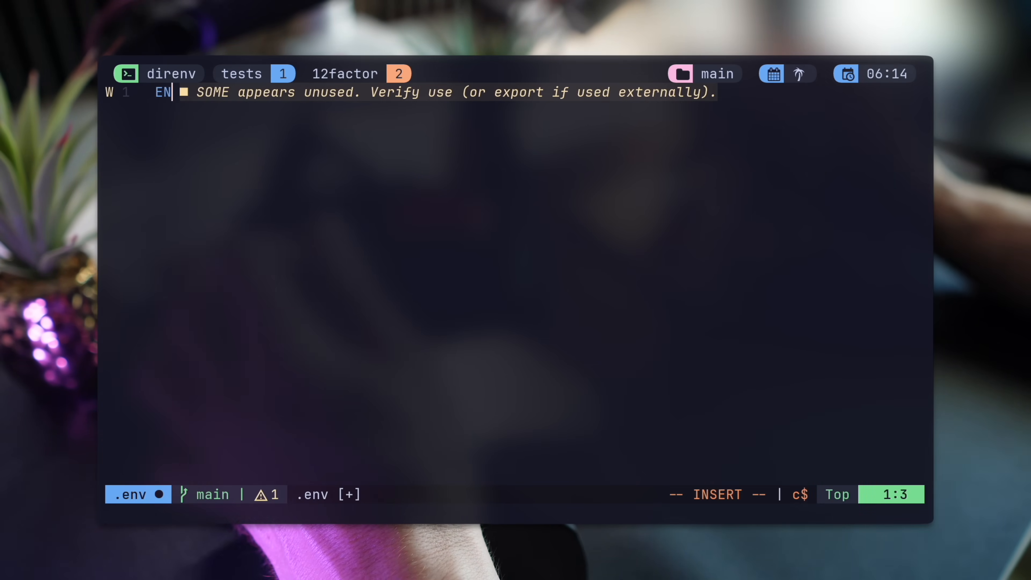
pyautogui.write('productsign')
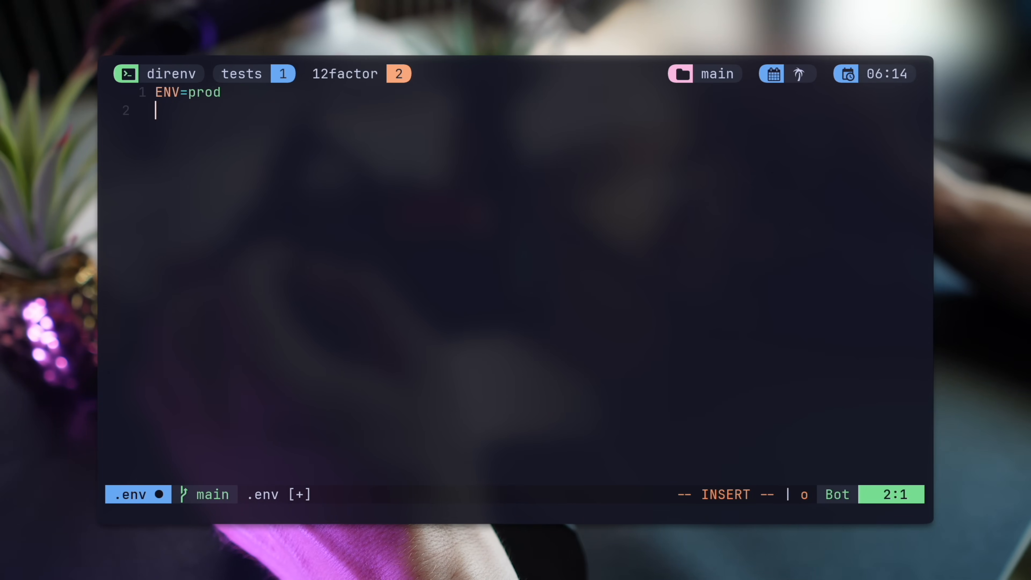
pyautogui.write('DB')
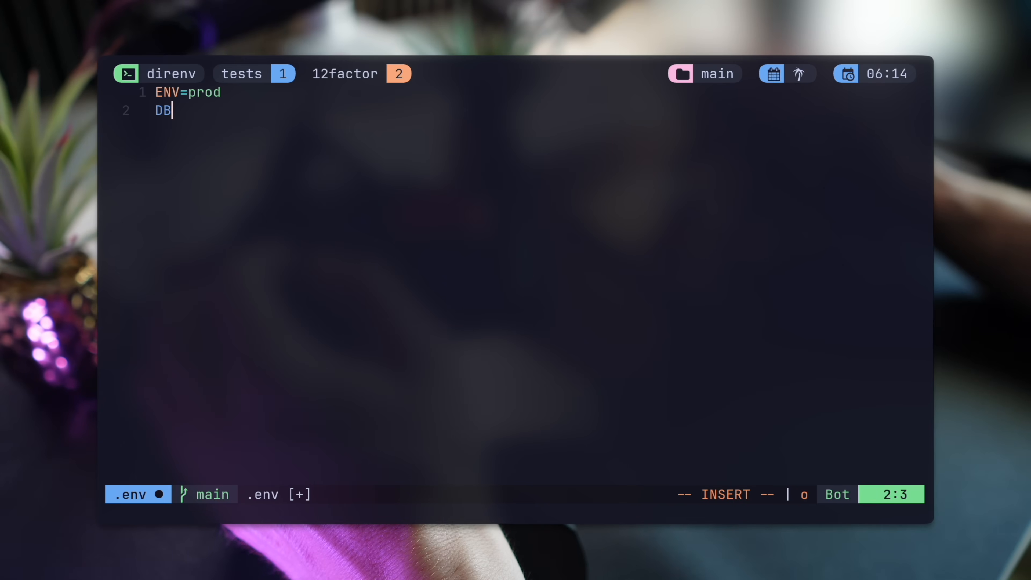
pyautogui.write('_ENDPOI')
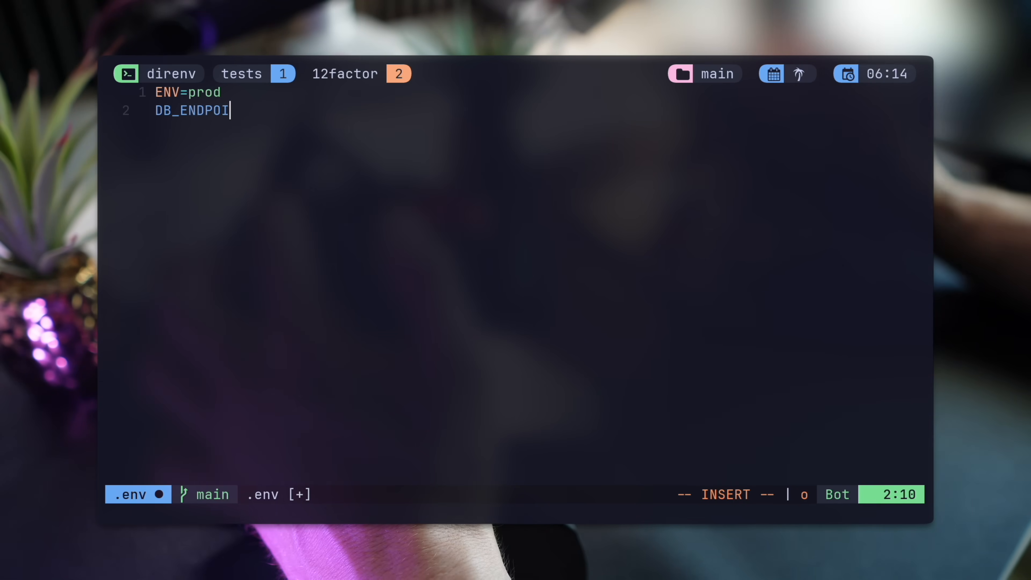
pyautogui.write('NT=')
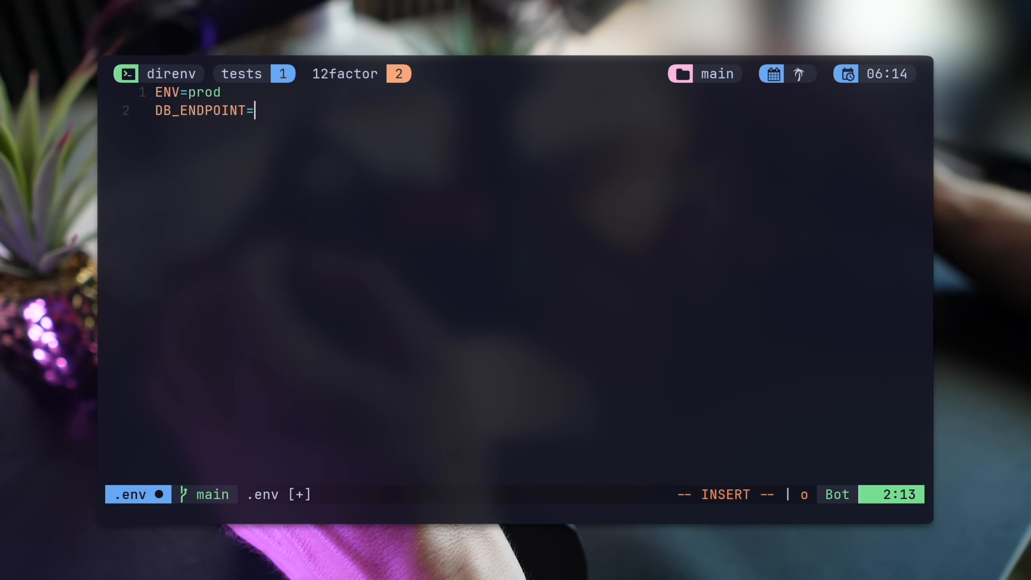
pyautogui.write('sqlite://some')
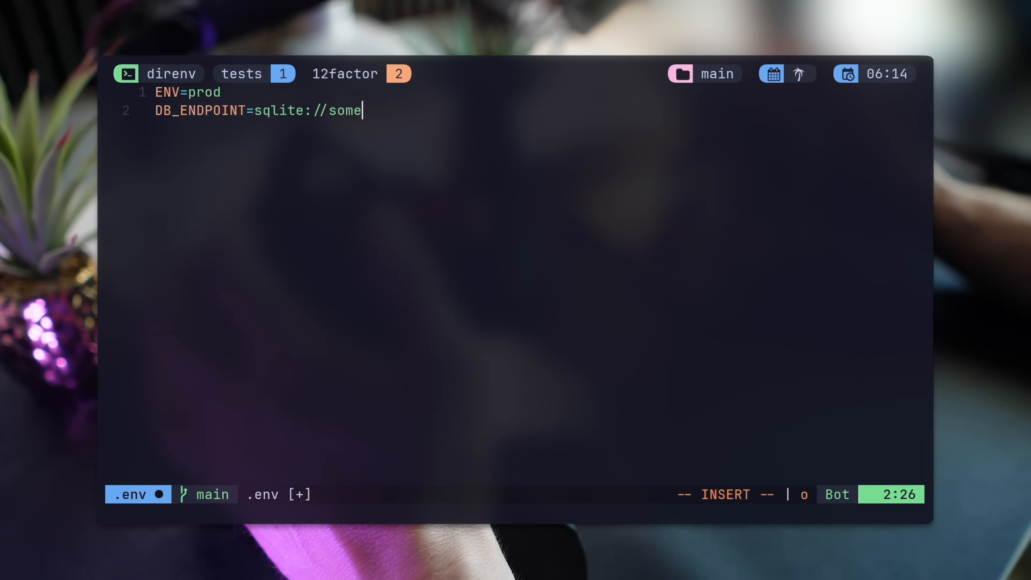
pyautogui.write('where')
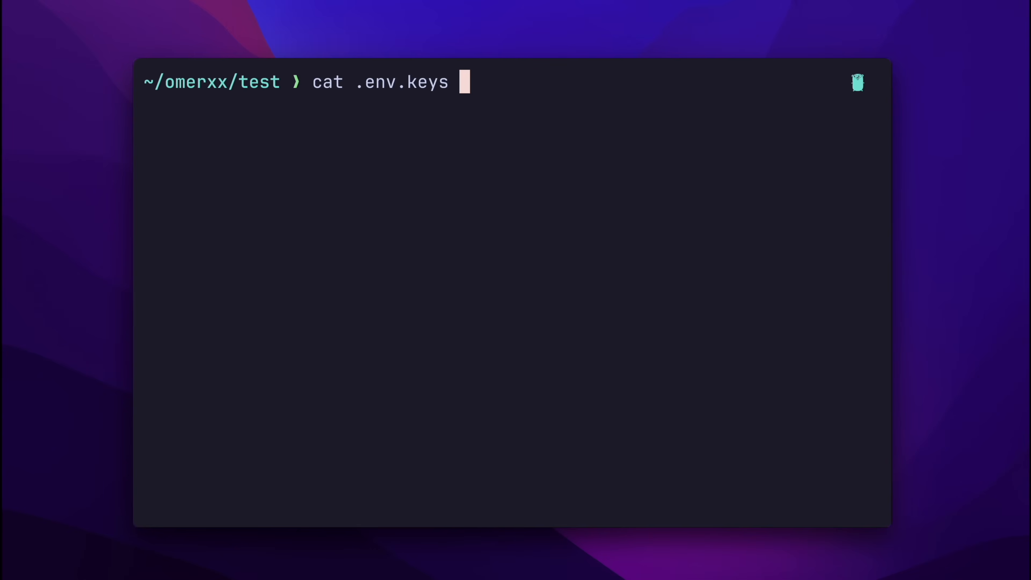
# Print the contents of .env.keys in the test project
pyautogui.press('Enter')
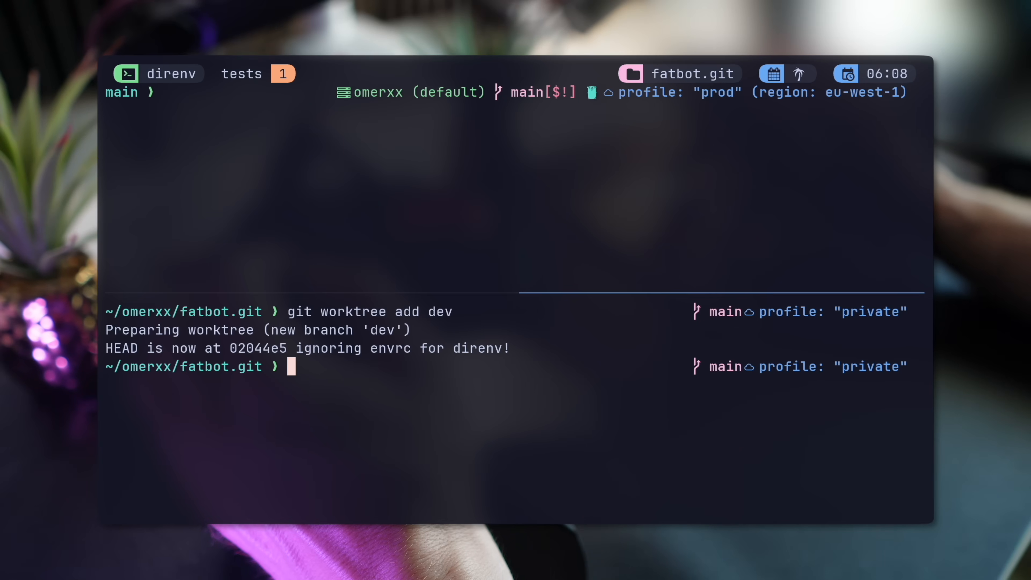
# Move into the dev worktree, copy ../main/.env there, and start exporting AWS_PROFILE=staging
pyautogui.write('cd dev/')
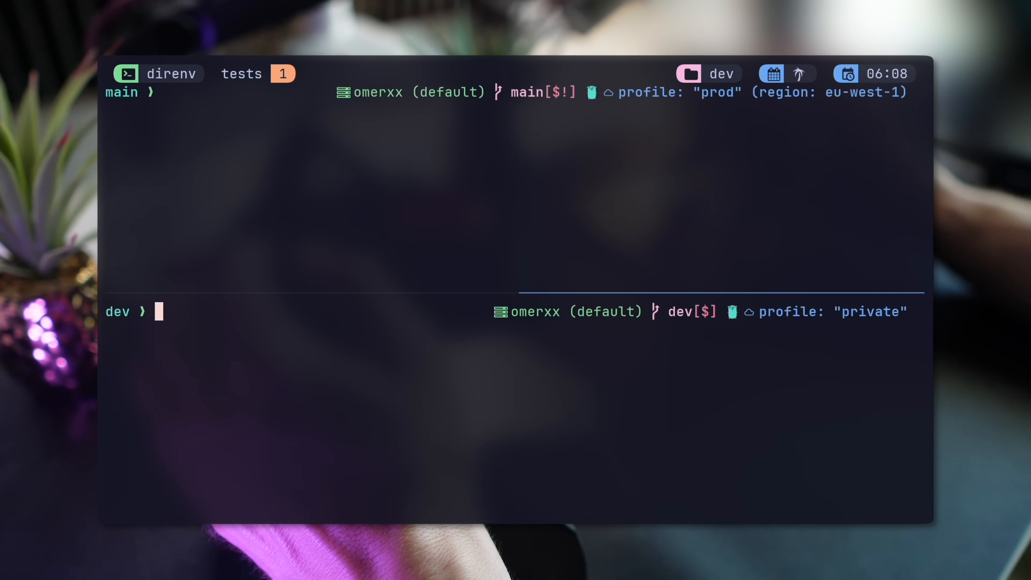
pyautogui.write('cp ../ma')
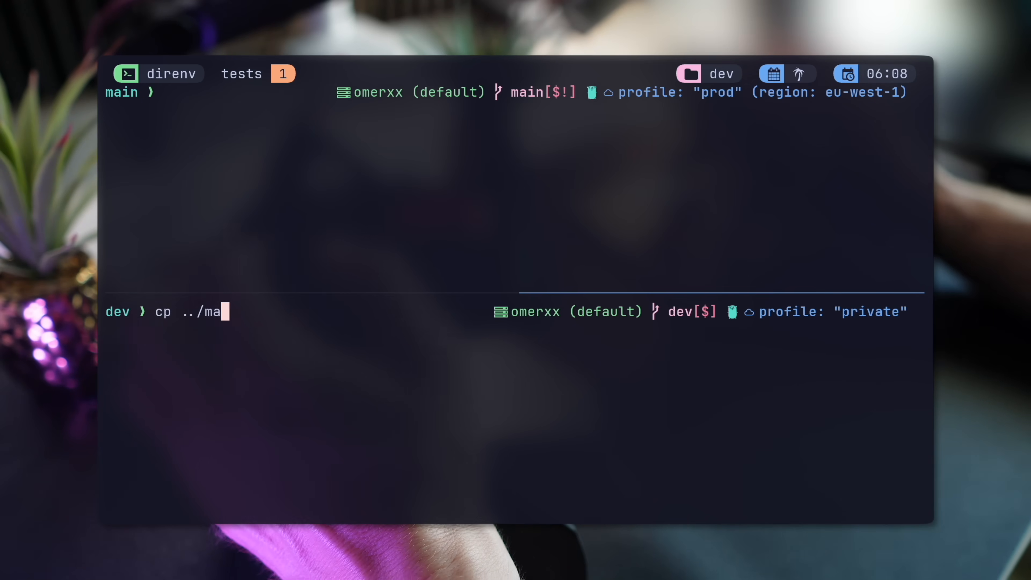
pyautogui.write('in/.env')
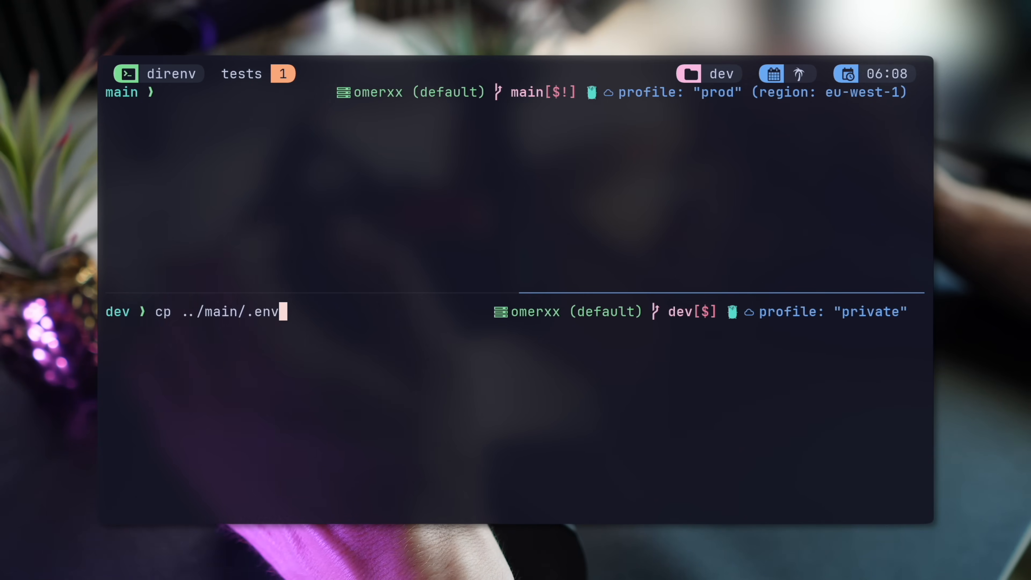
pyautogui.write('export AWS_PROFILE=stagi')
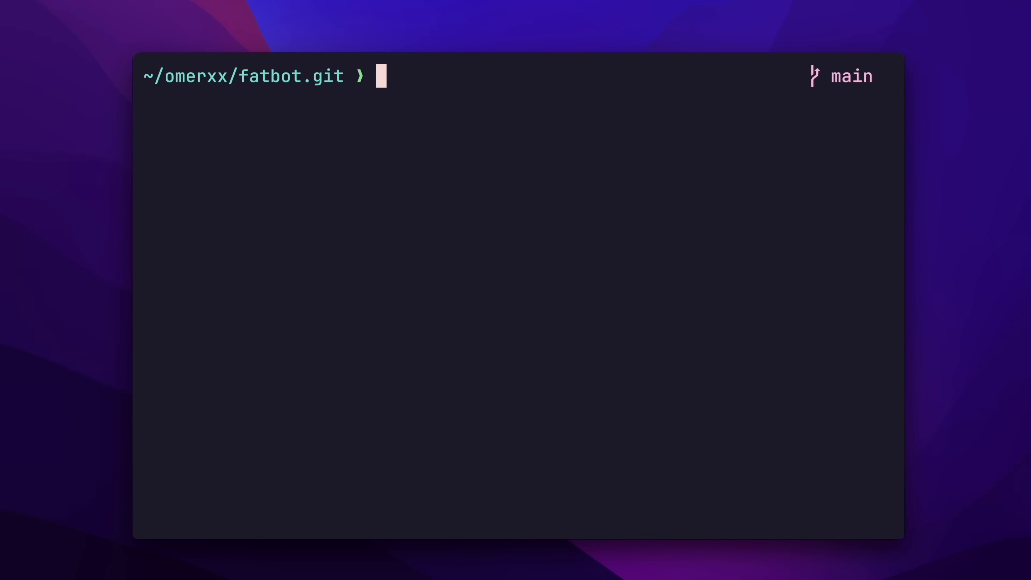
# Run direnv edit to open fatbot.git's .envrc and clear its line for rewriting
pyautogui.write('direnv edit')
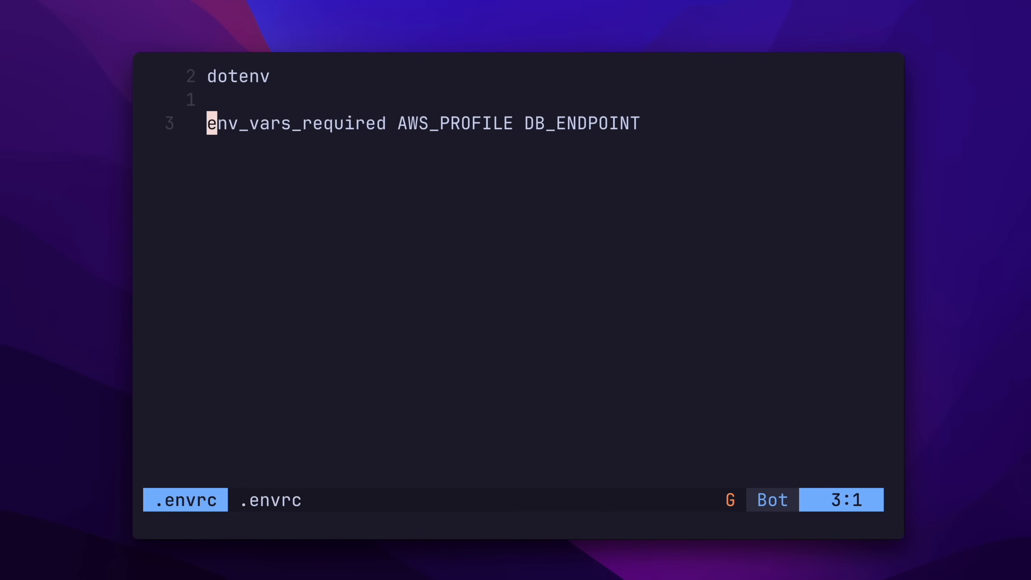
pyautogui.write('S')
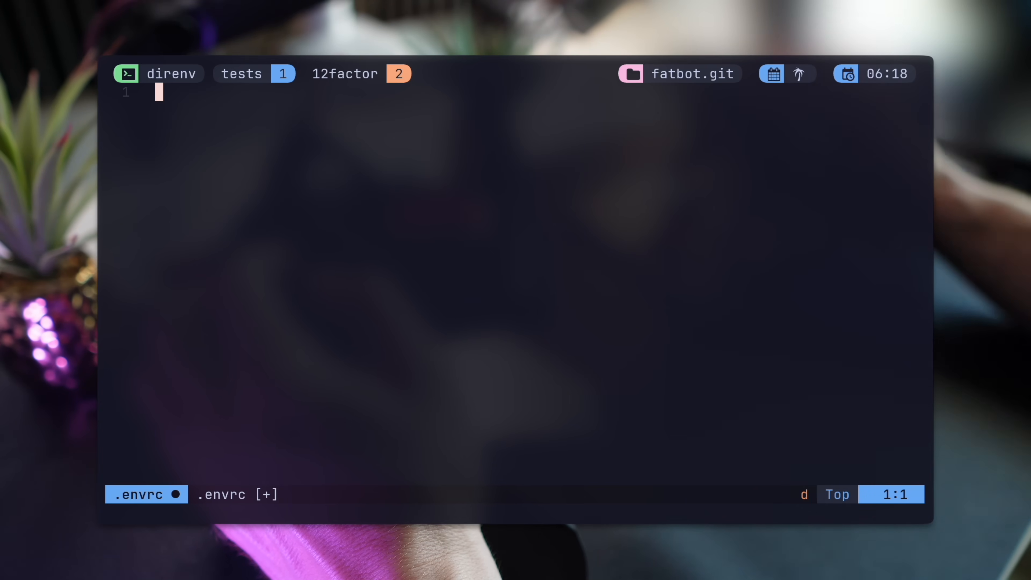
# Put a single dotenv line in .envrc and print .envrc and .env to confirm SOME=THING is defined
pyautogui.press('i')
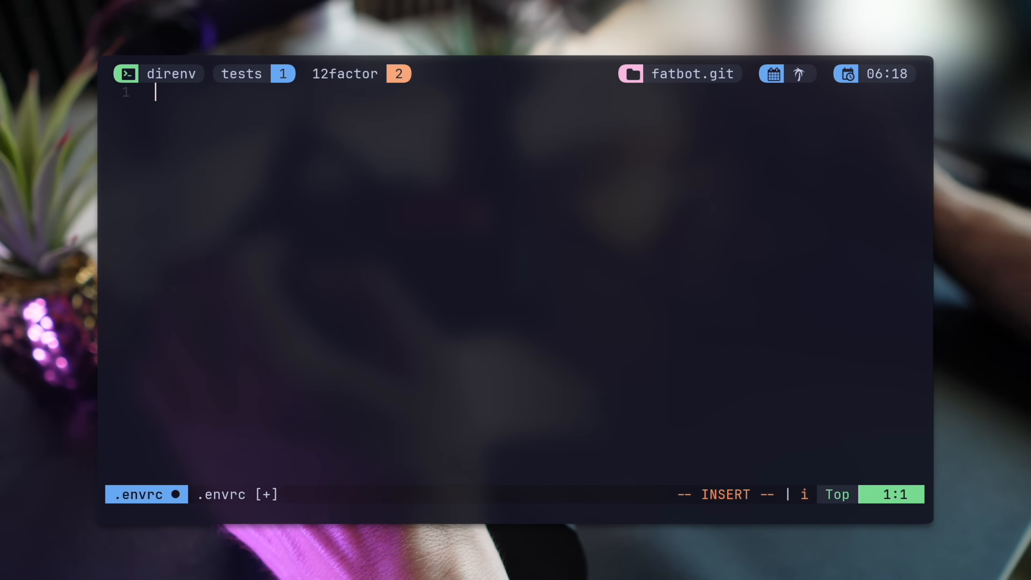
pyautogui.write('dotenv')
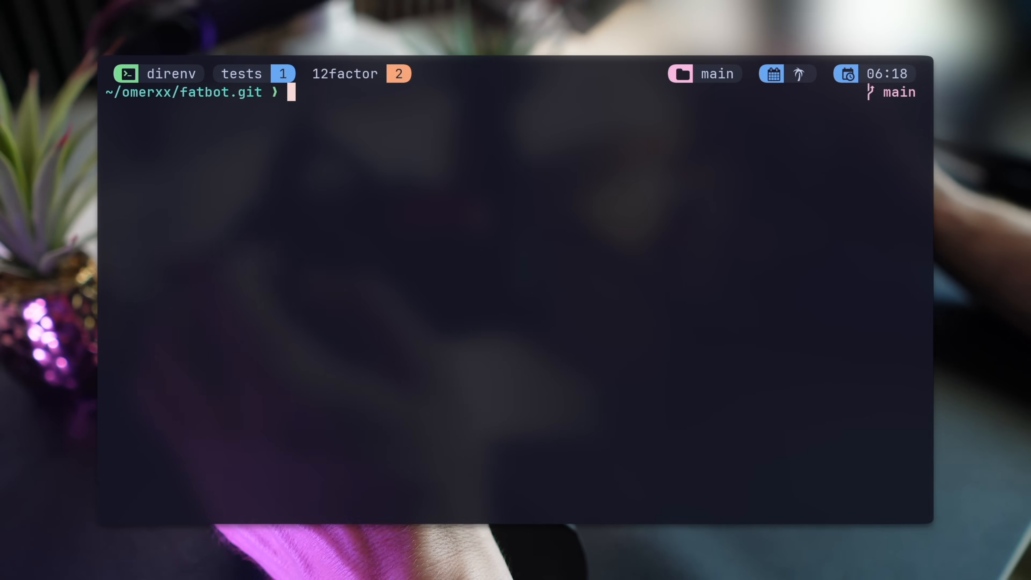
pyautogui.write('cat .envrc')
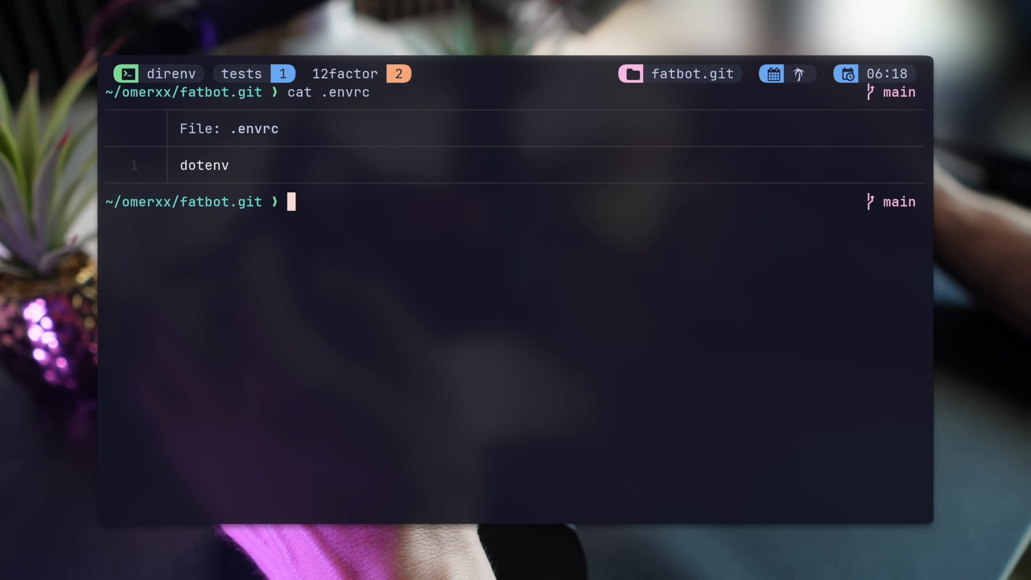
pyautogui.write('cat .env')
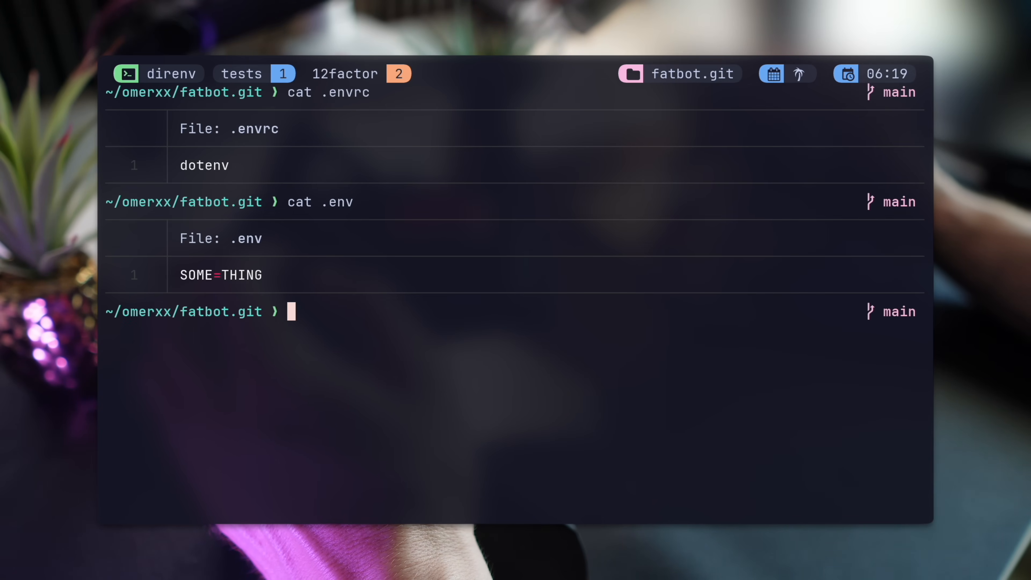
# Verify $SOME is exported, append ANOTHER=thing to .env, and reopen .envrc in Neovim
pyautogui.write('echo $SOME')
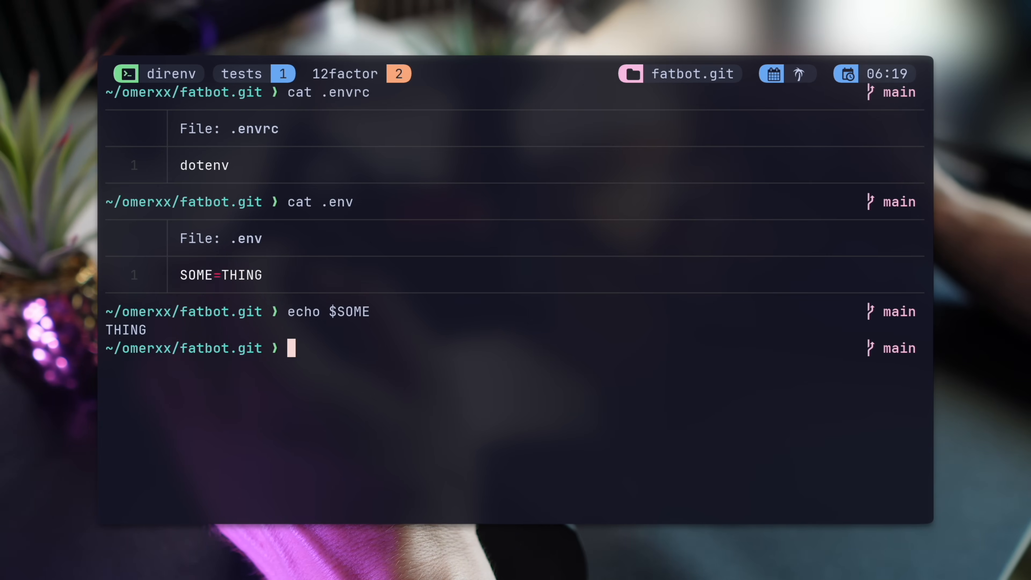
pyautogui.write('..')
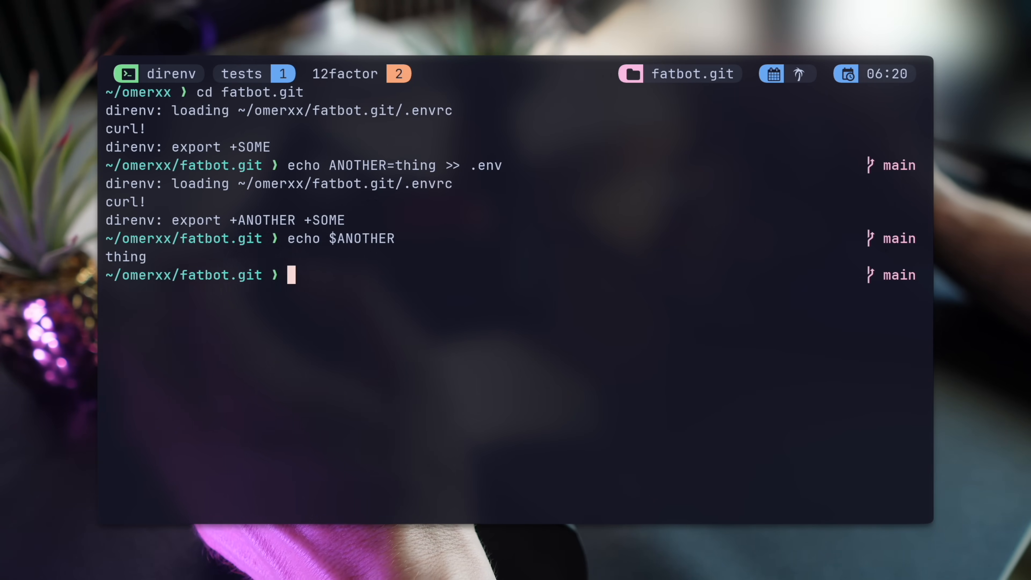
pyautogui.write('v .envrc')
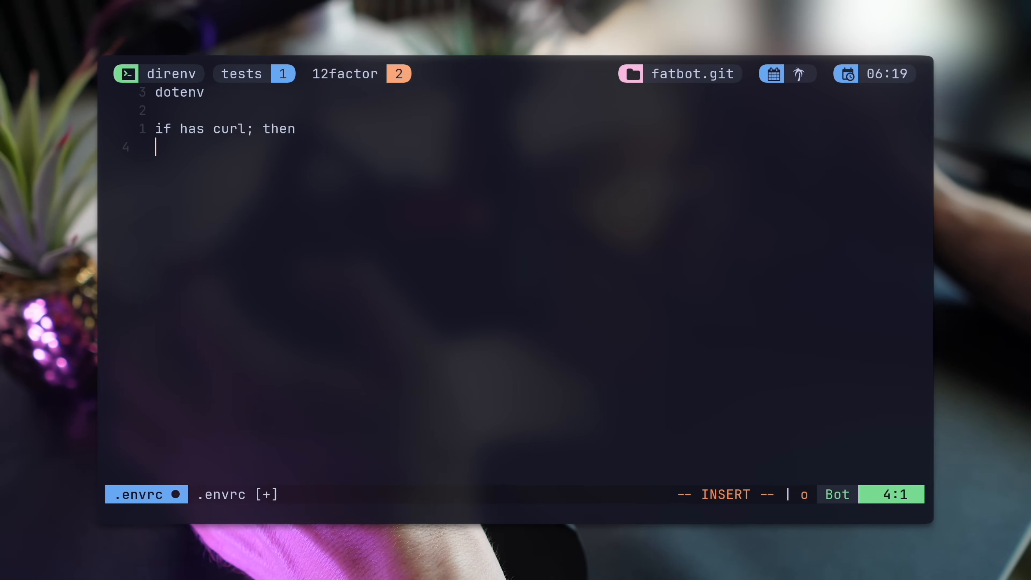
# Swap the curl echo block for env_vars_required AWS_PROFILE in .envrc
pyautogui.write('echo "curl!"')
pyautogui.click(535, 128)
pyautogui.write('env_vars_')
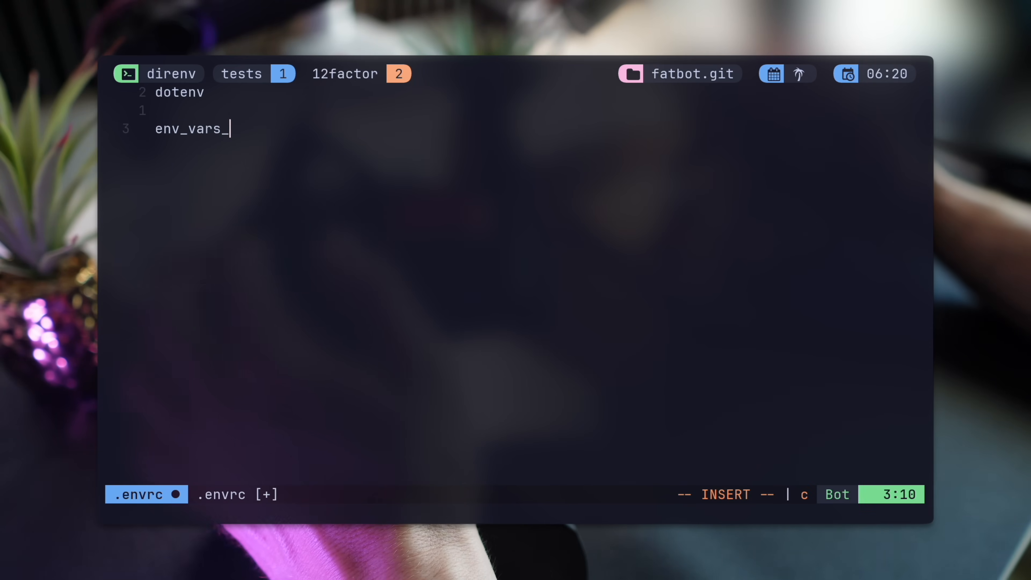
pyautogui.write('required')
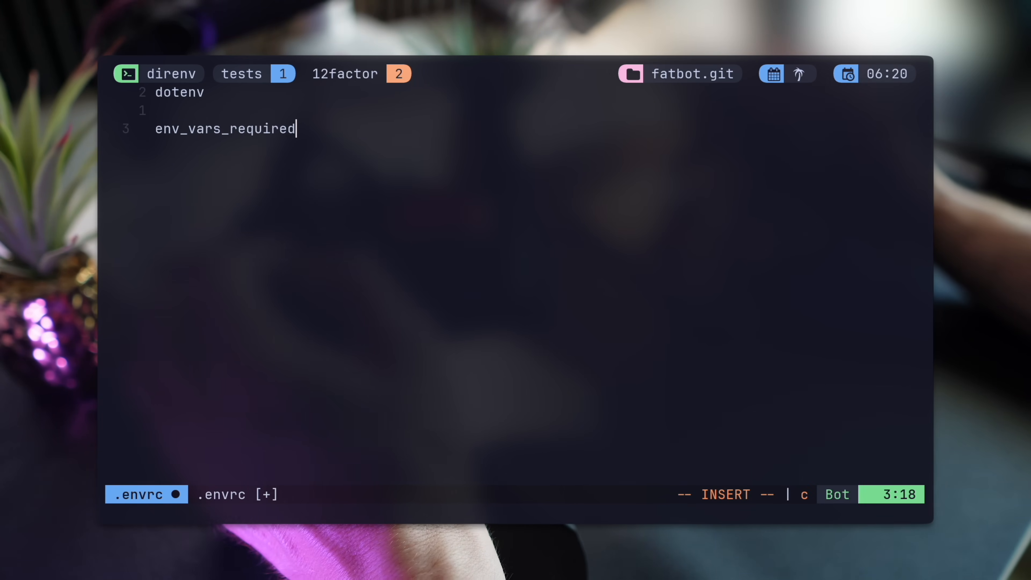
pyautogui.write('A')
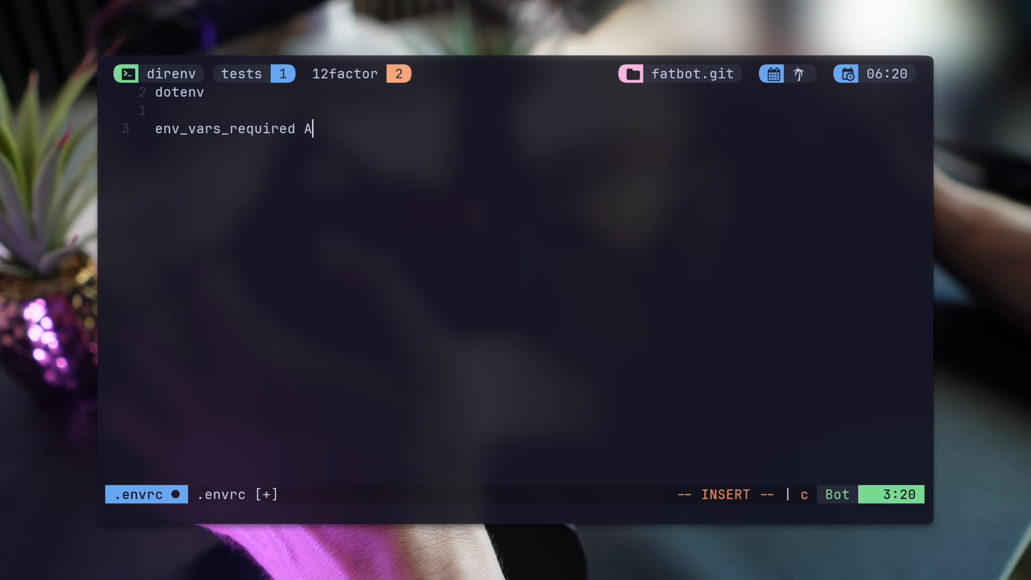
pyautogui.write('WS_PROFILE')
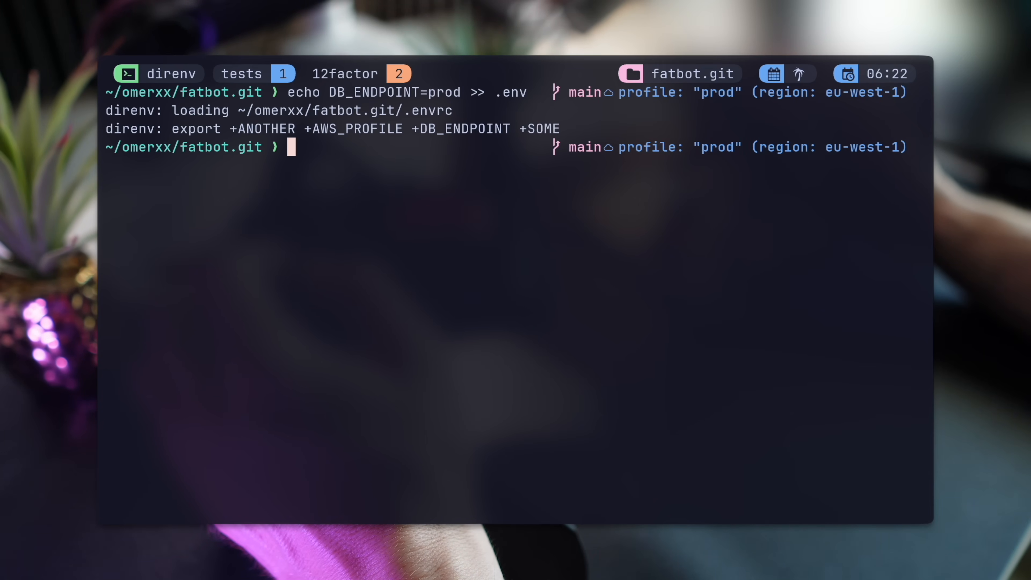
# Print .env to show SOME, ANOTHER, AWS_PROFILE and DB_ENDPOINT=prod entries
pyautogui.write('cat .env')
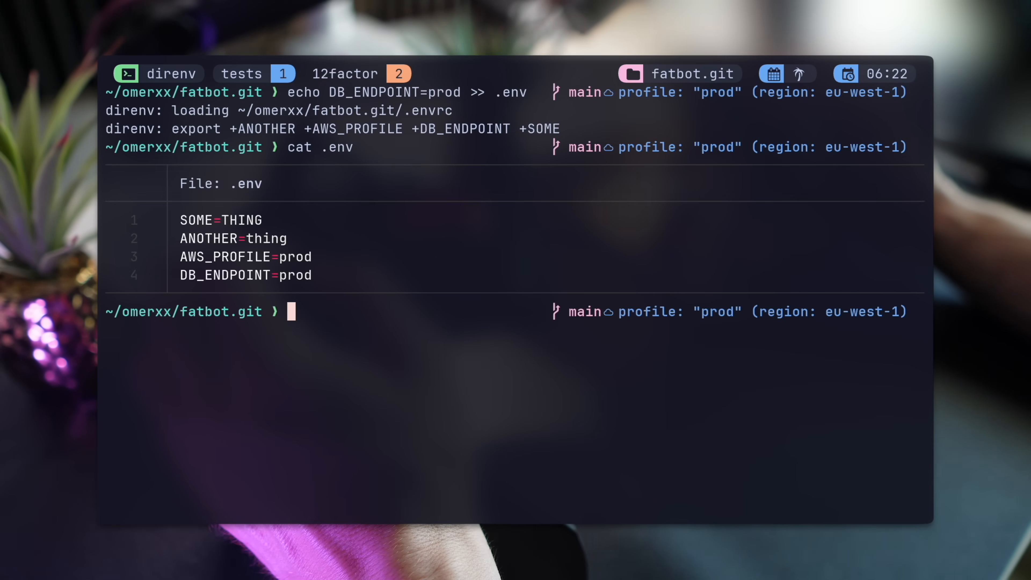
pyautogui.write('cat .env')
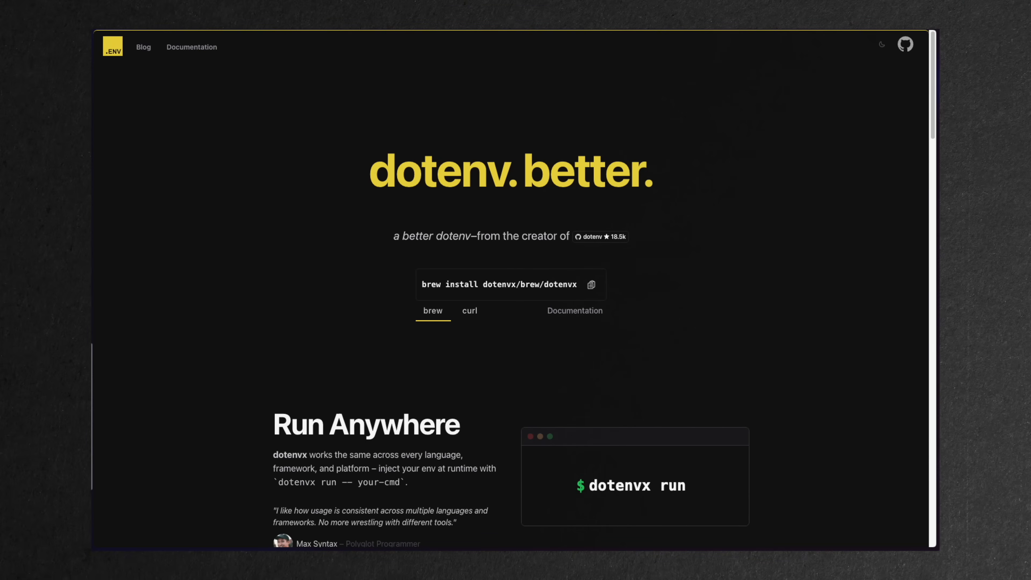
# Bring up the dotenvx homepage showing its install instructions
pyautogui.click(191, 47)
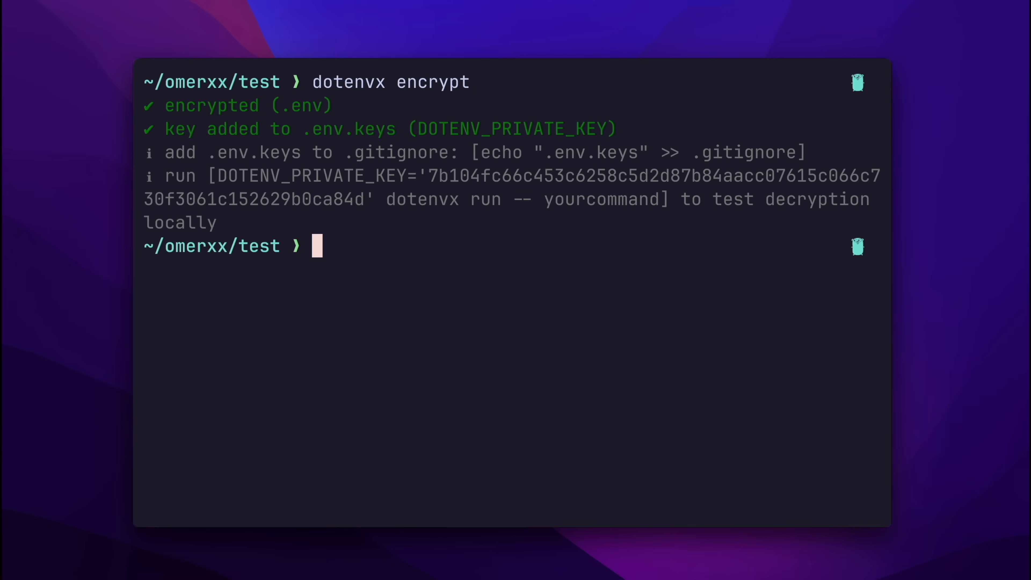
# Print the now-encrypted .env and the .env.keys file holding its private key
pyautogui.write('cat .env')
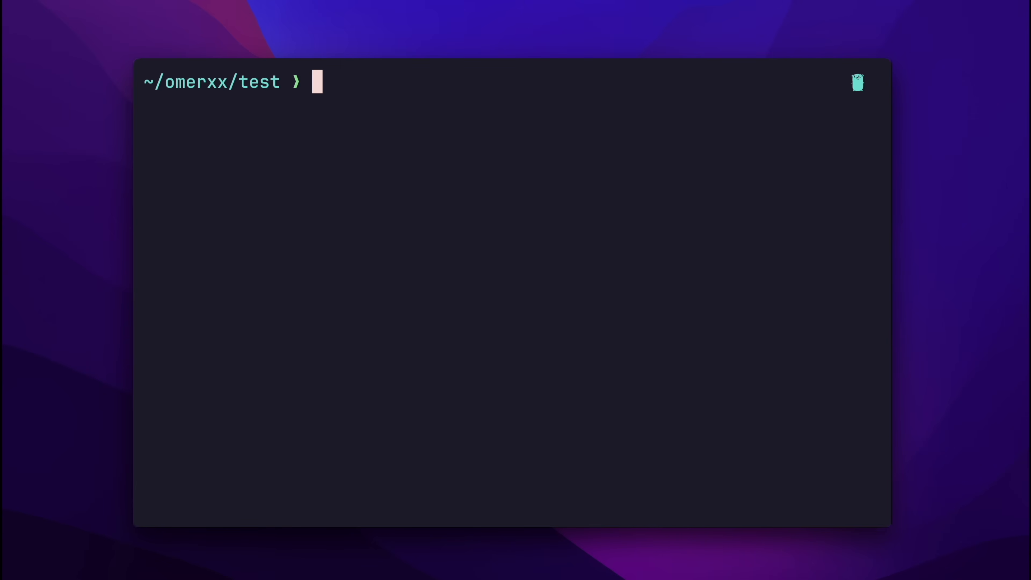
pyautogui.write('cat .env.')
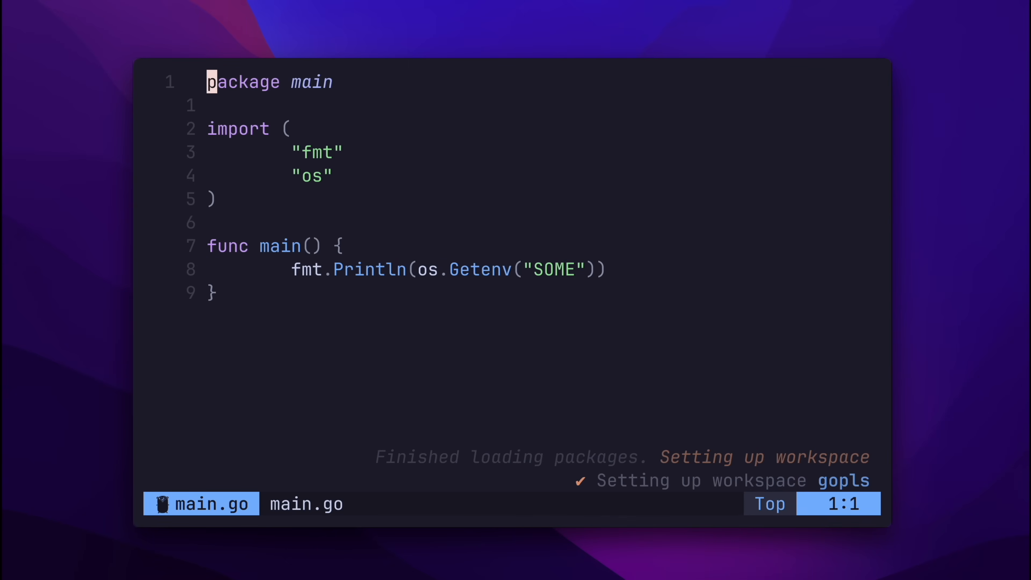
# Quit main.go, create an empty .envrc in the test project, and run go run main.go
pyautogui.press('V')
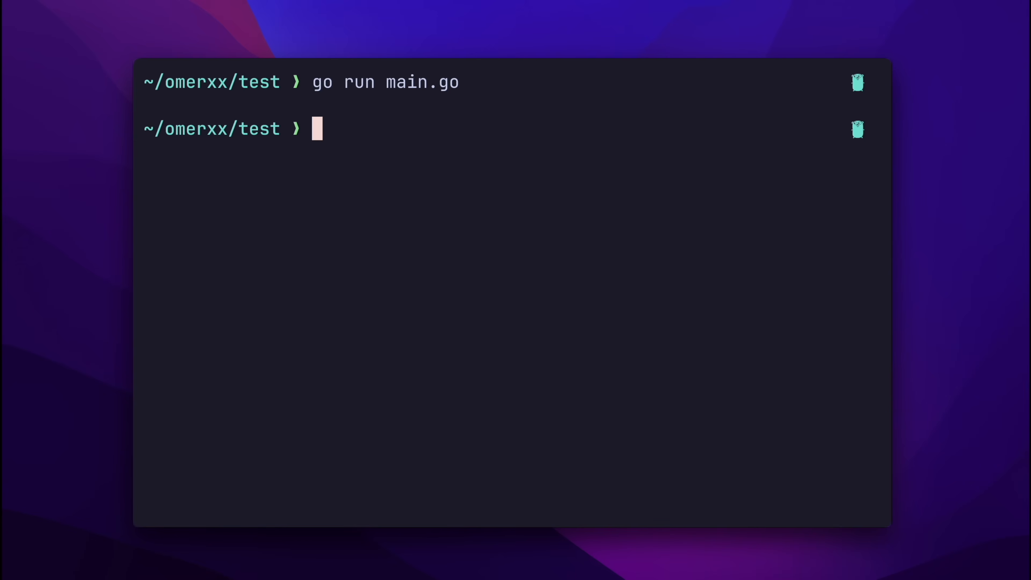
pyautogui.write('touch .envrc')
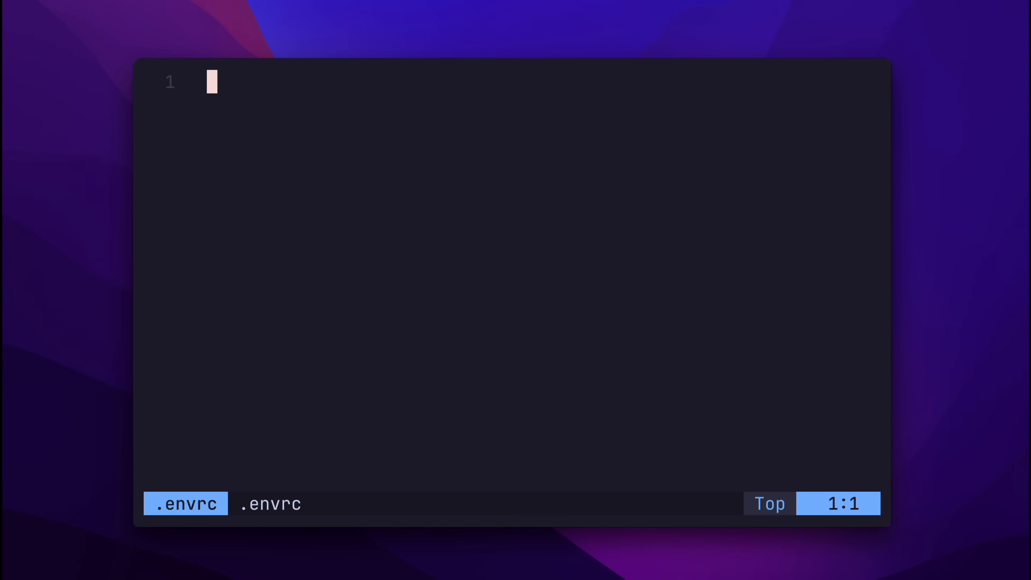
pyautogui.write('go run main.go')
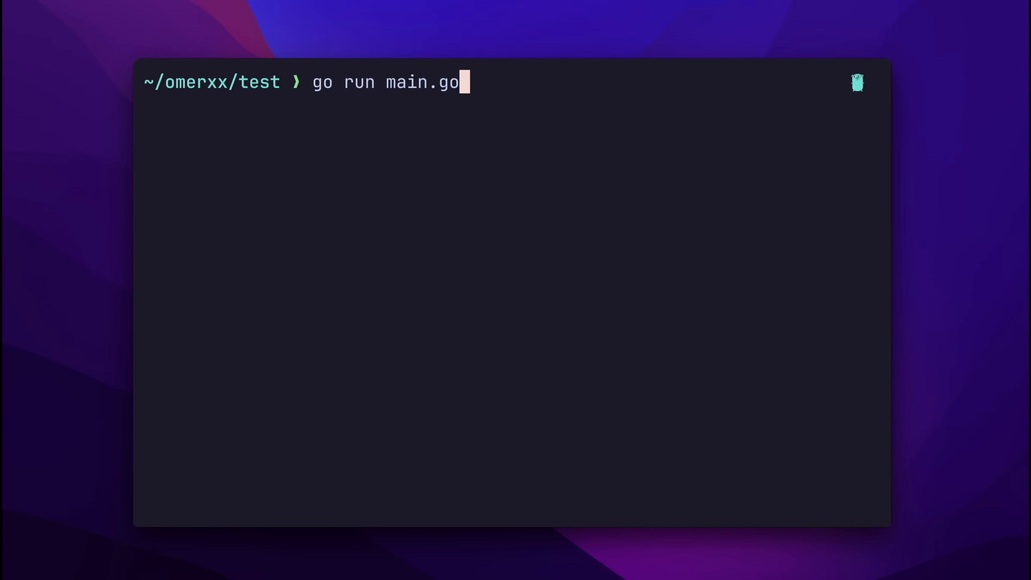